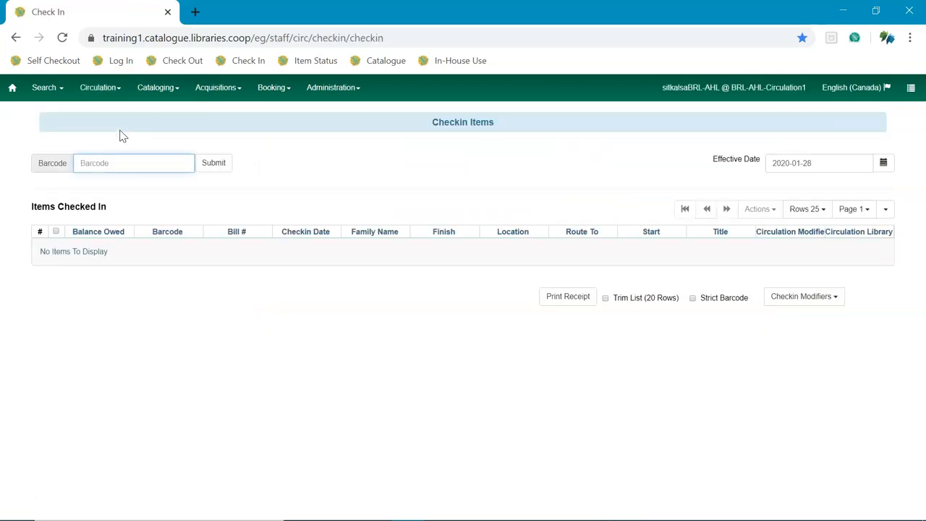
Reopen Check In from the Circulation menu to reload the check-in table
left_click(99, 87)
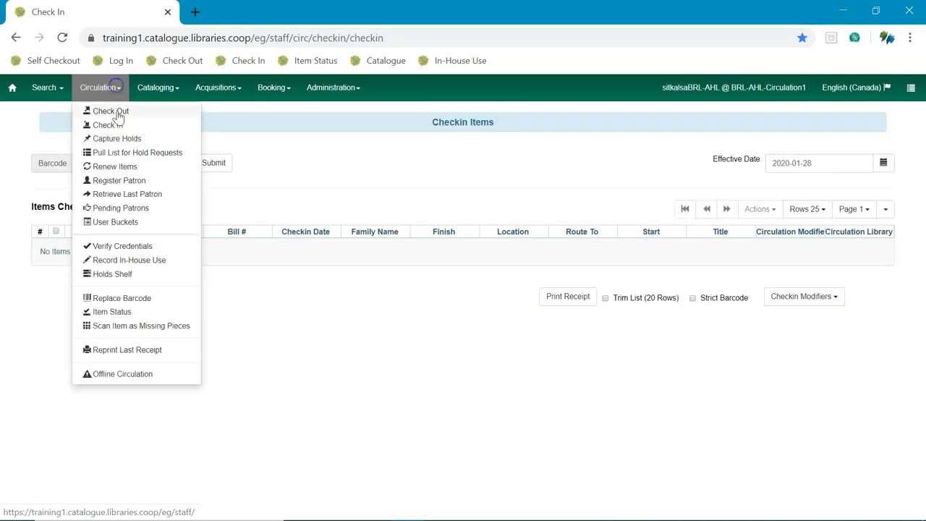
left_click(116, 138)
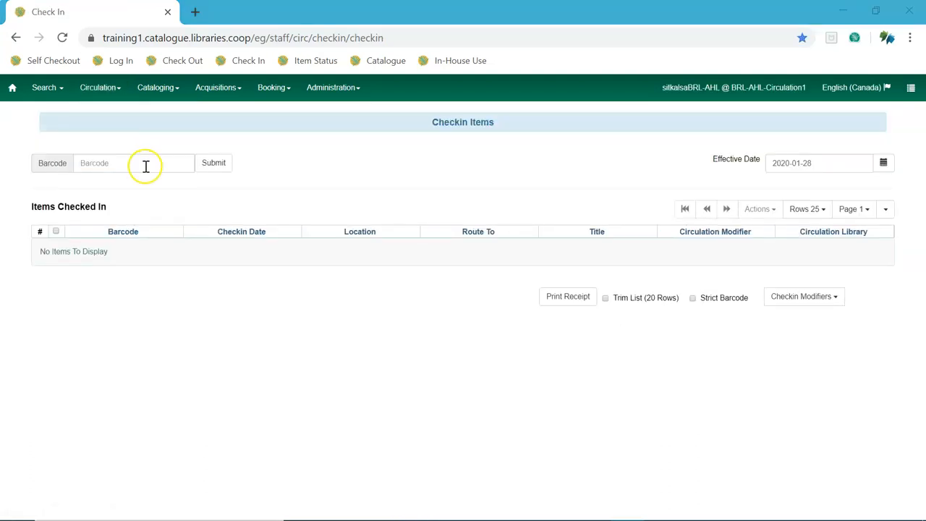
type("35180100071330")
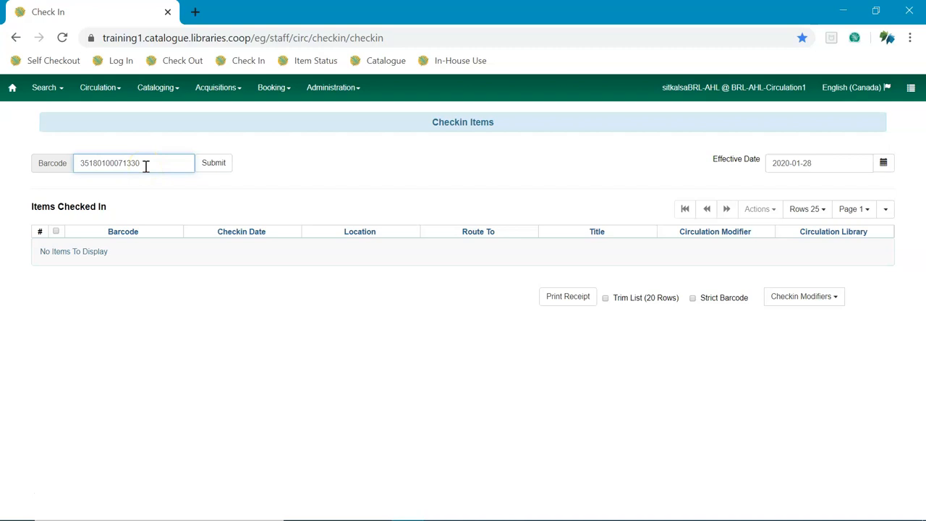
left_click(213, 162)
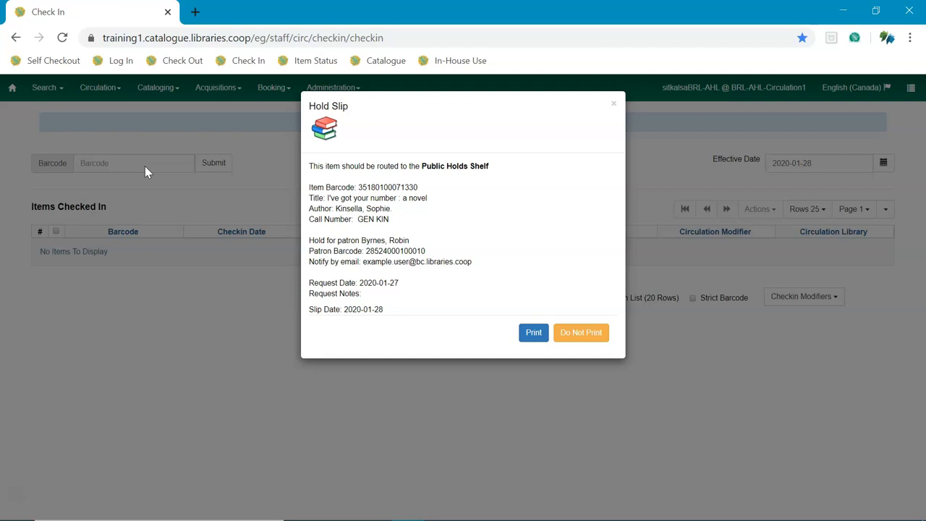
left_click(581, 332)
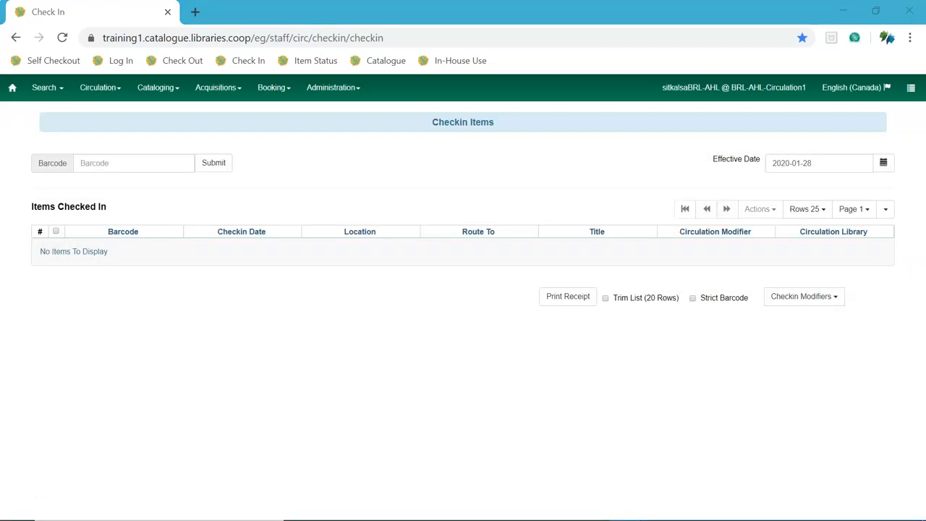
type("35180100142578")
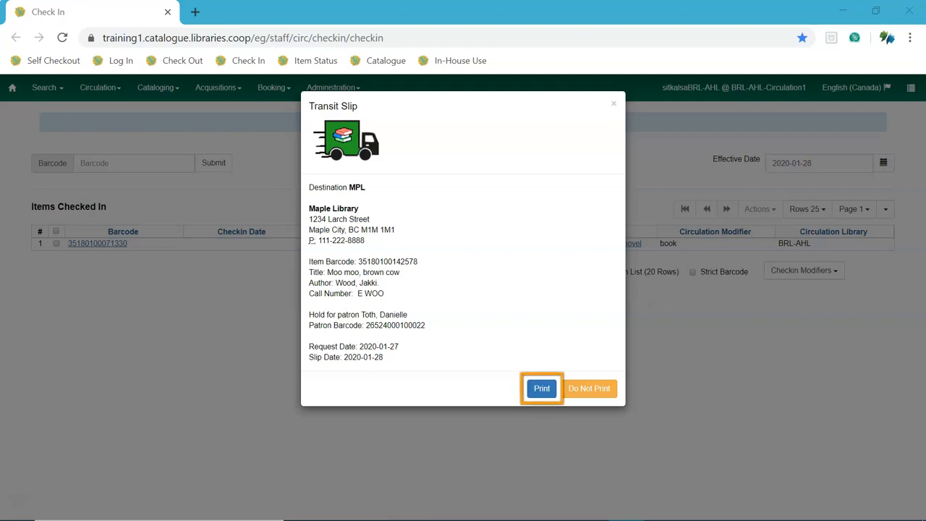
left_click(541, 388)
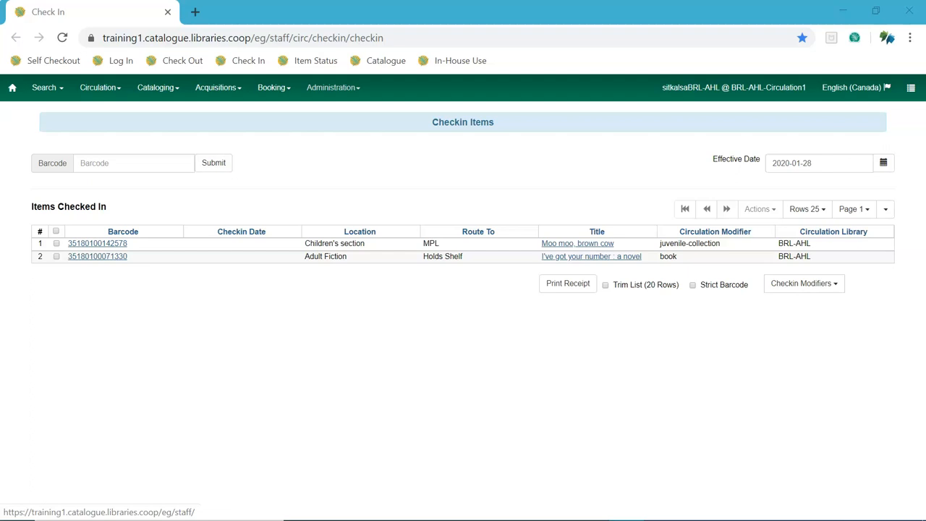
View the workstation Print Templates, then go to Circulation > Capture Holds
left_click(333, 87)
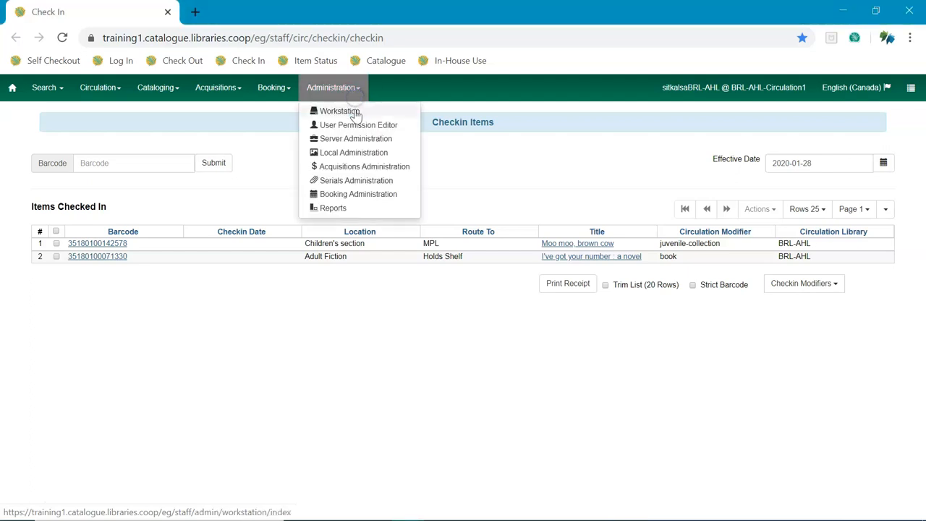
left_click(337, 111)
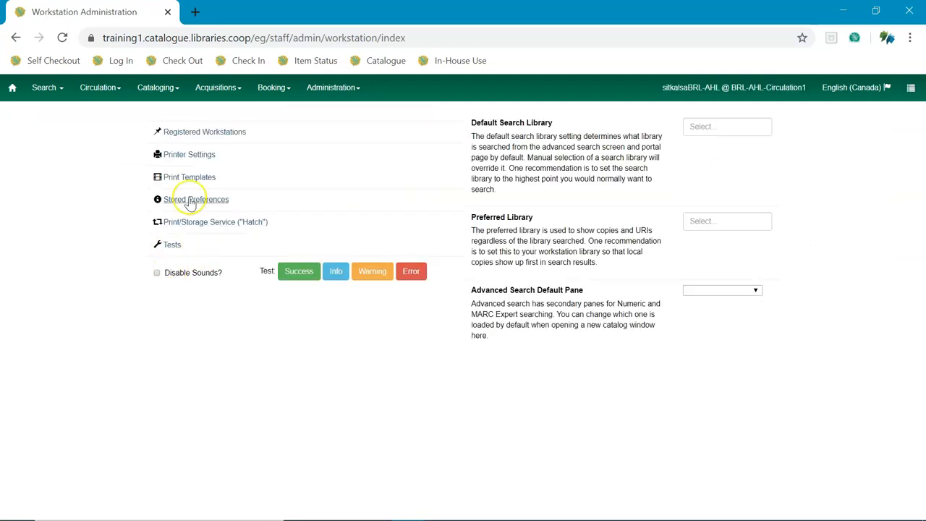
left_click(189, 177)
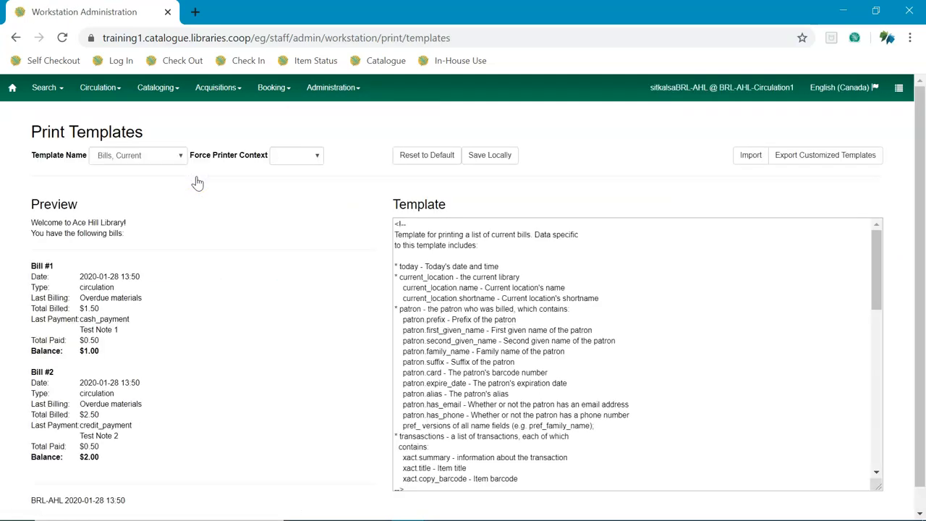
left_click(247, 60)
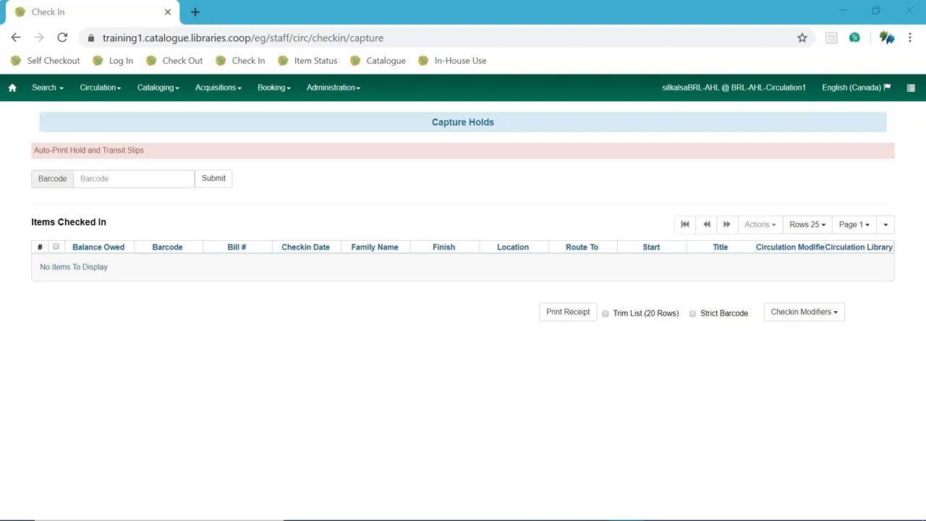
type("35180100055960")
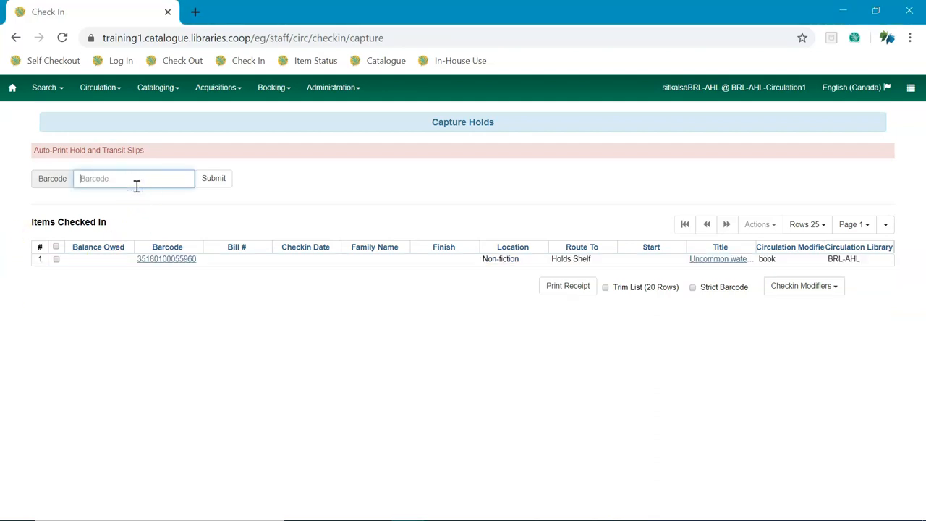
left_click(567, 285)
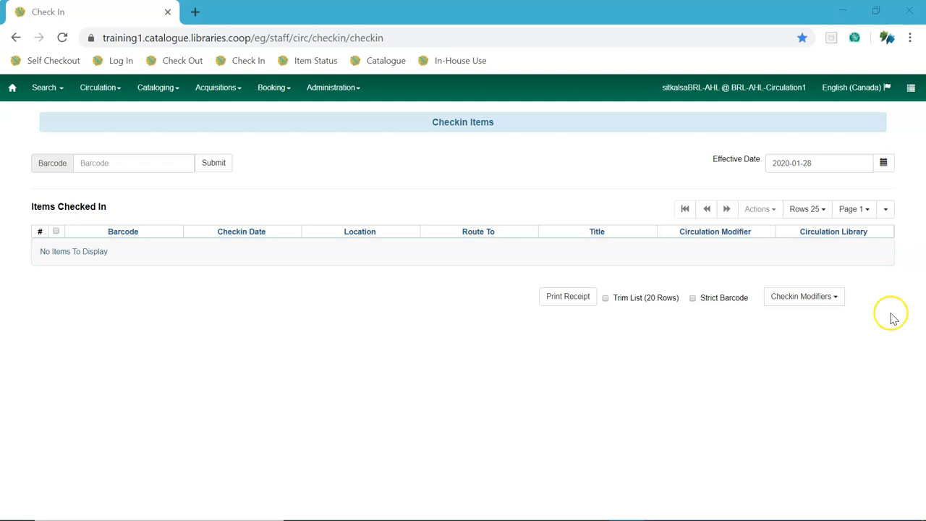
Turn on the Suppress Holds and Transits check-in modifier
left_click(803, 295)
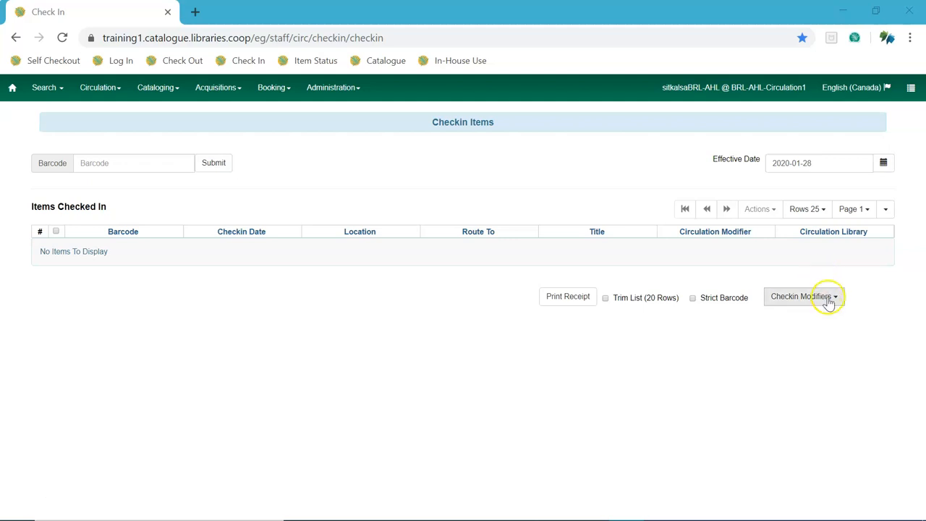
left_click(802, 296)
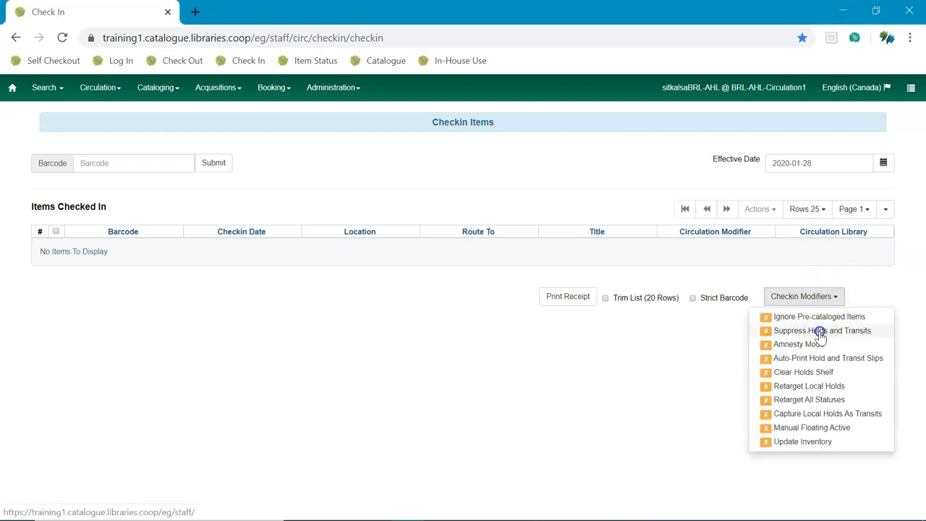
left_click(821, 330)
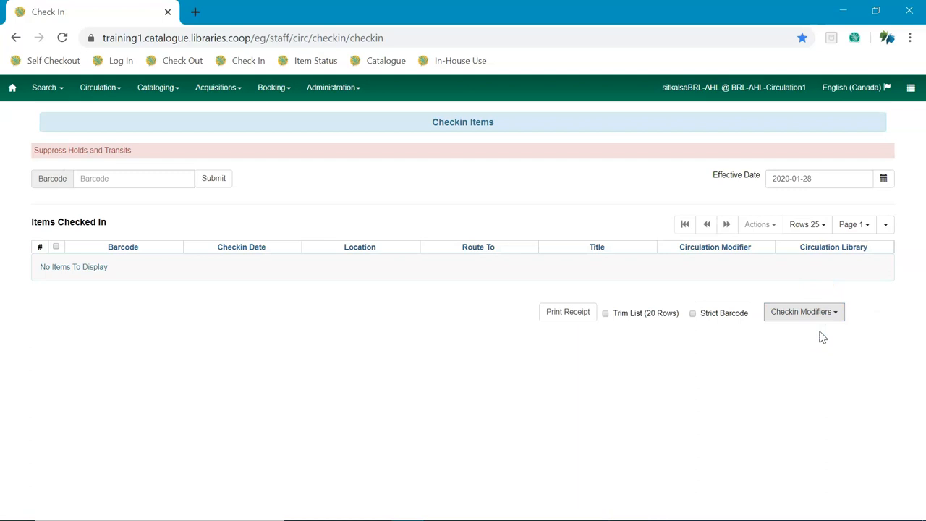